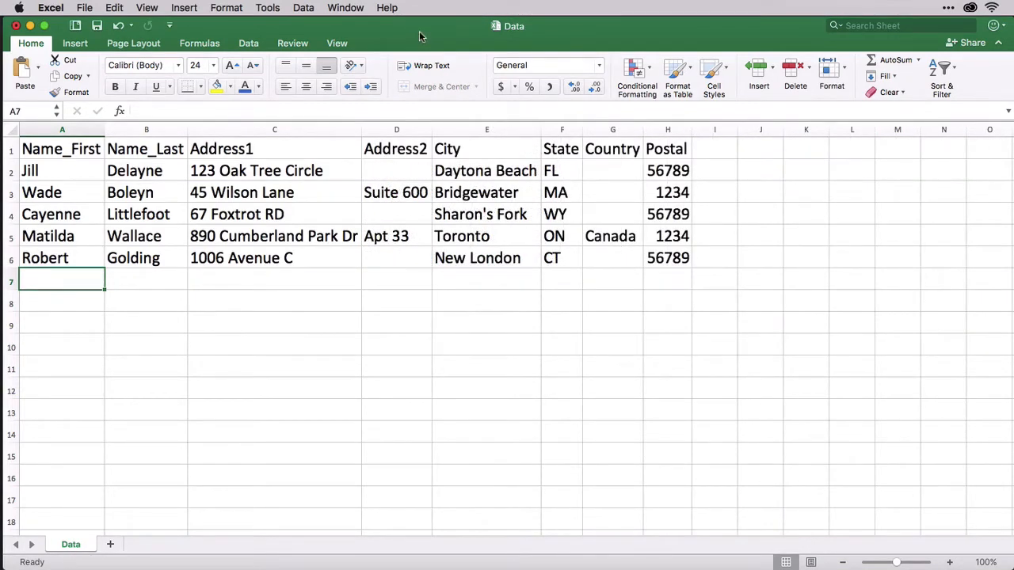
Review the five address records in the Excel Data sheet before switching to InDesign.
click(396, 130)
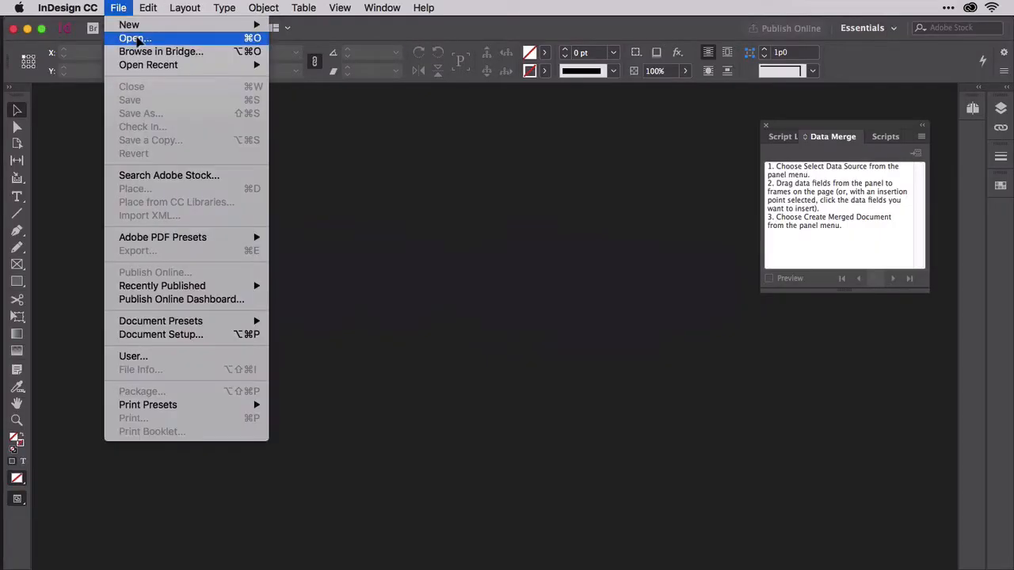
Load FormLetter START.indd, the Jambox letter with Name, Address and City placeholders.
click(133, 38)
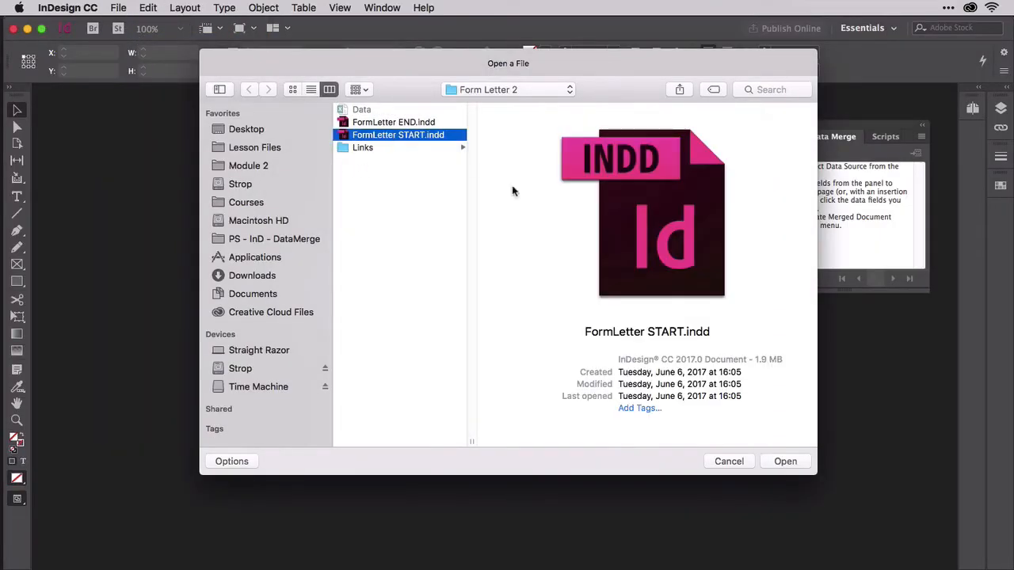
click(785, 461)
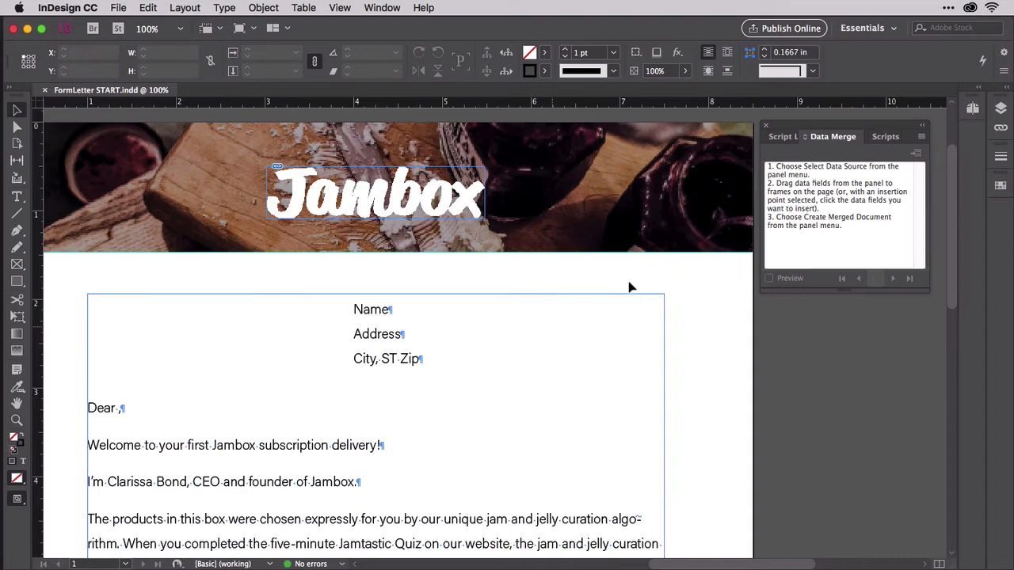
Link Data.csv as the Data Merge source, listing fields Name_First through Postal.
click(921, 136)
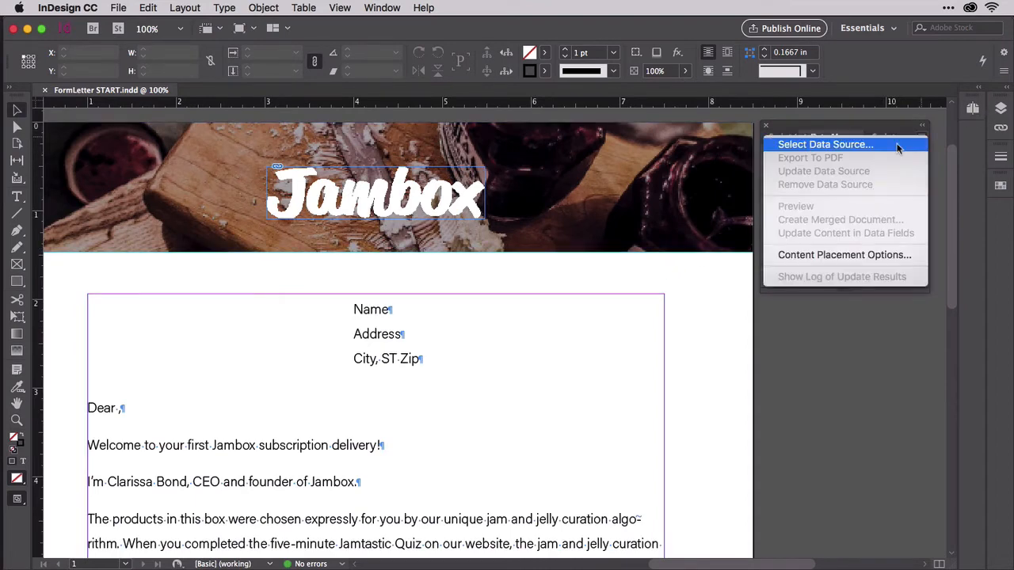
click(823, 144)
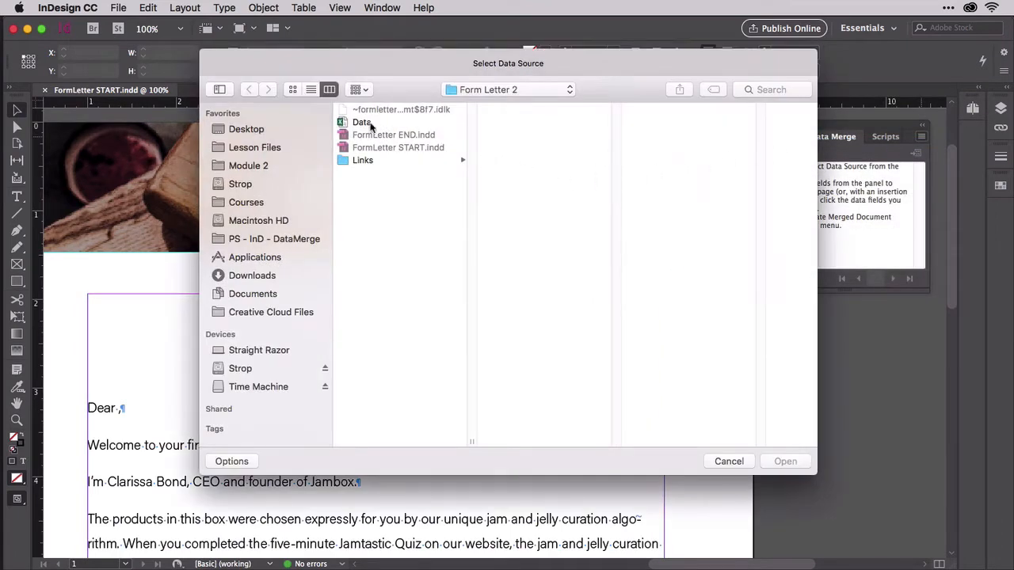
click(786, 461)
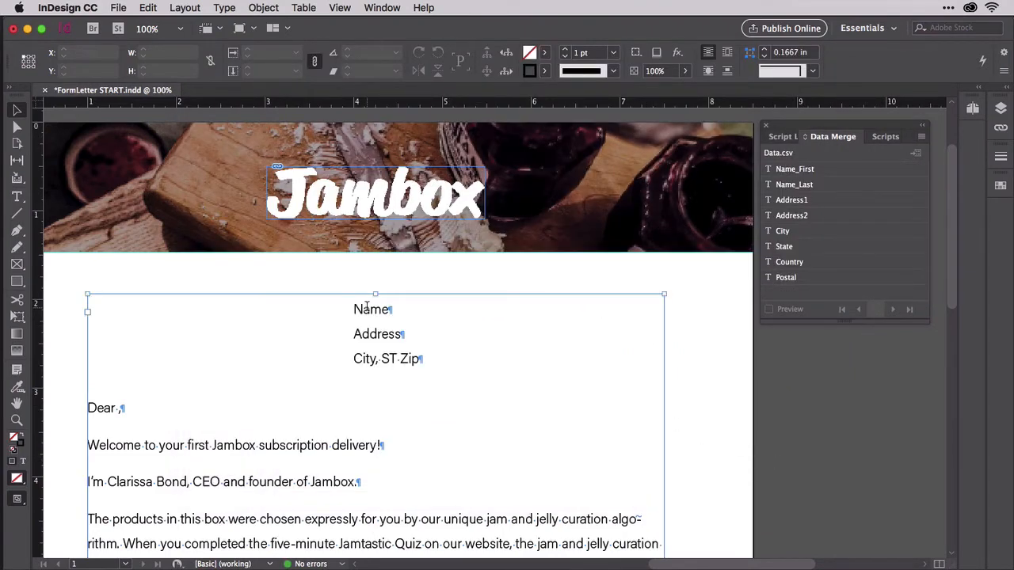
Replace the address and greeting placeholders with Name, Address, City, State, Postal and Country merge fields.
double_click(369, 309)
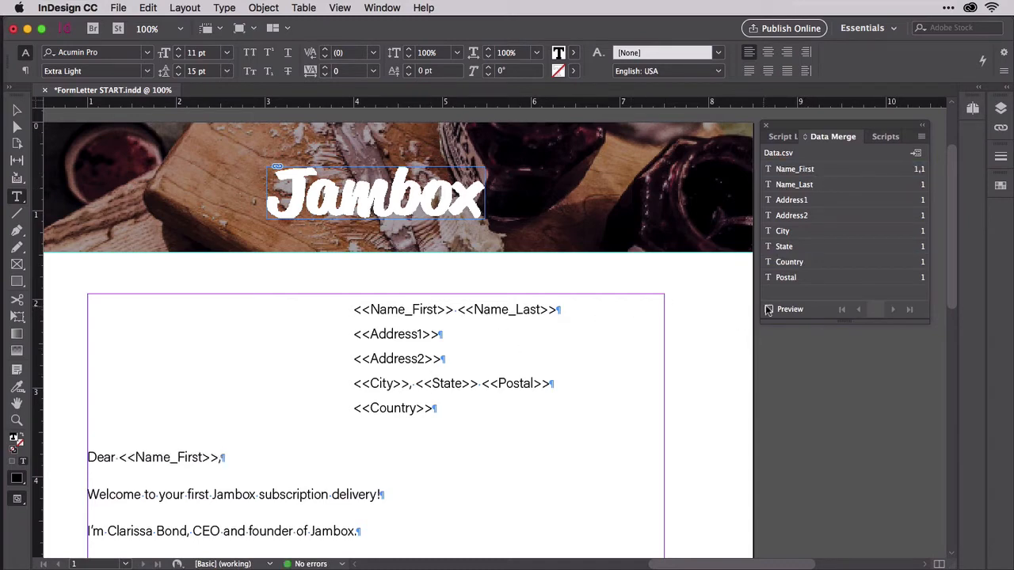
click(768, 309)
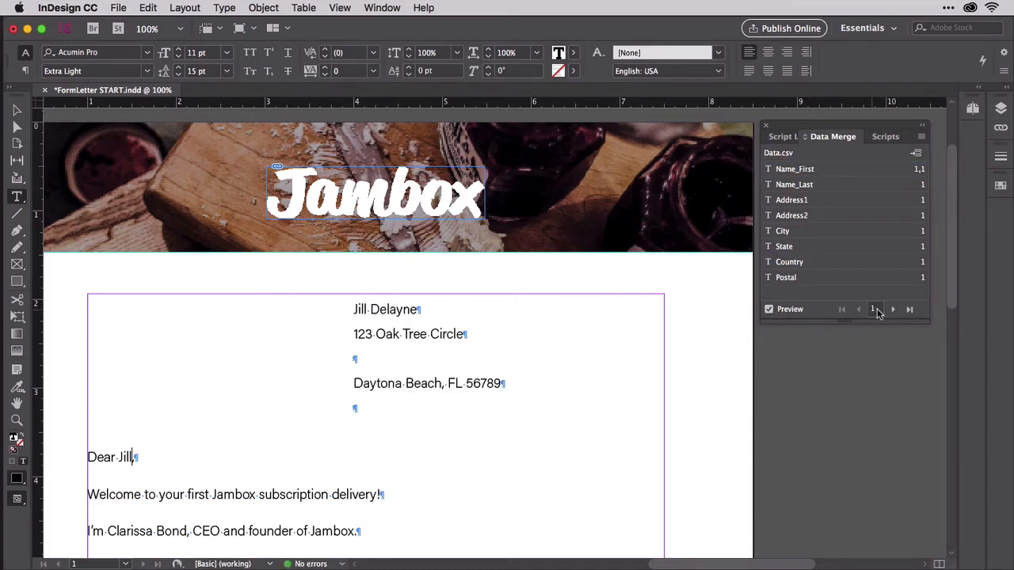
click(892, 309)
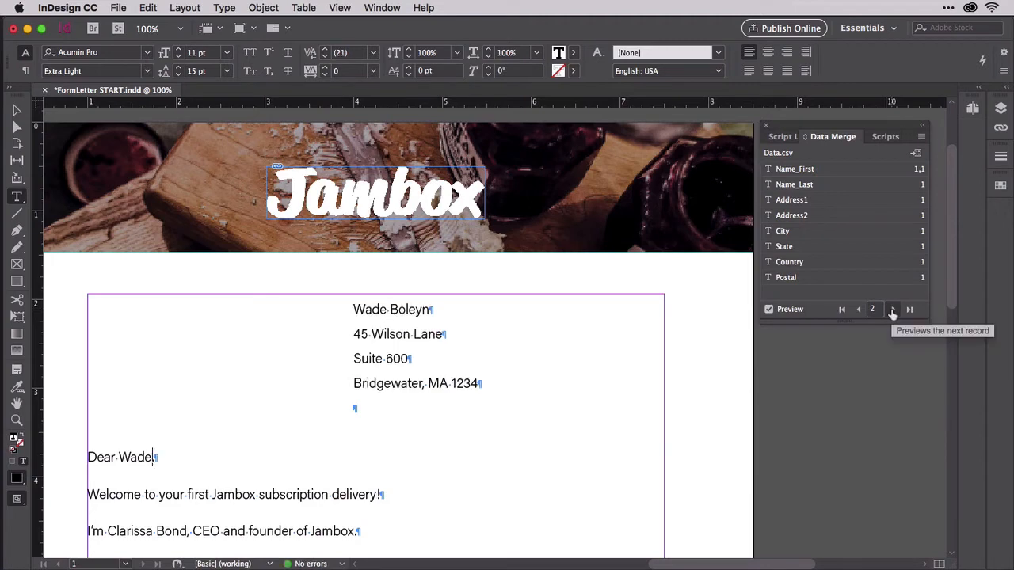
click(892, 309)
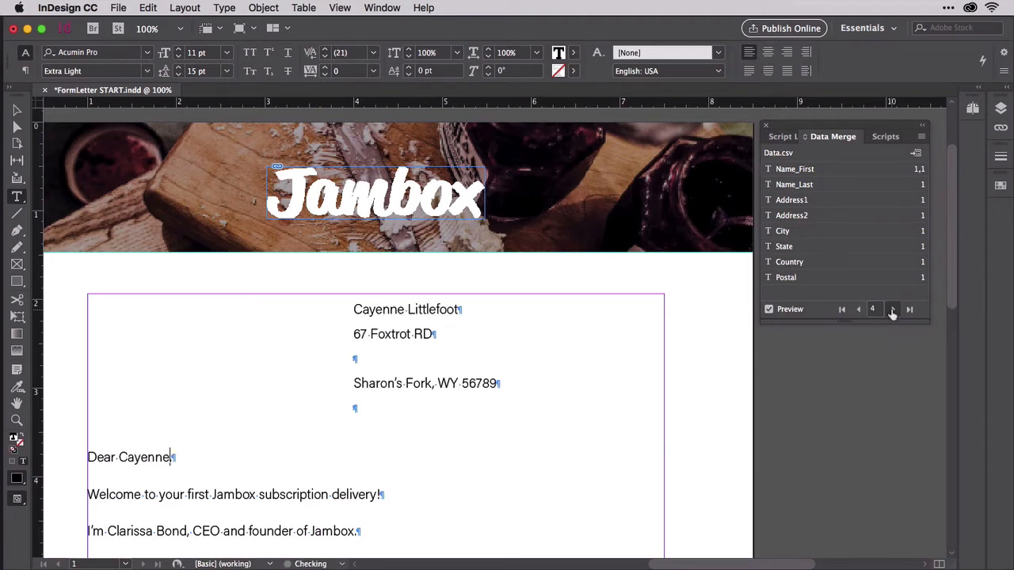
click(890, 309)
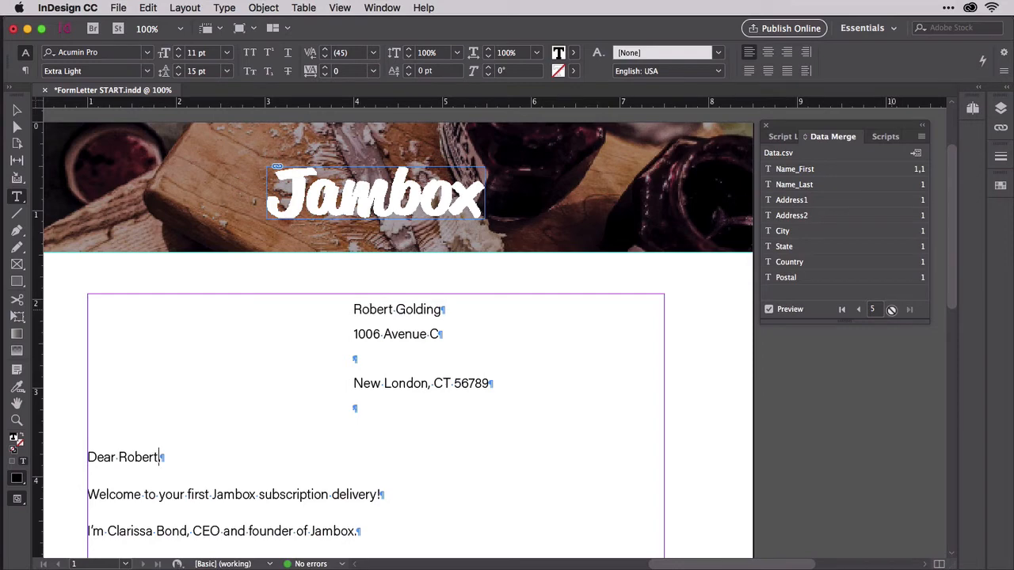
text(,)
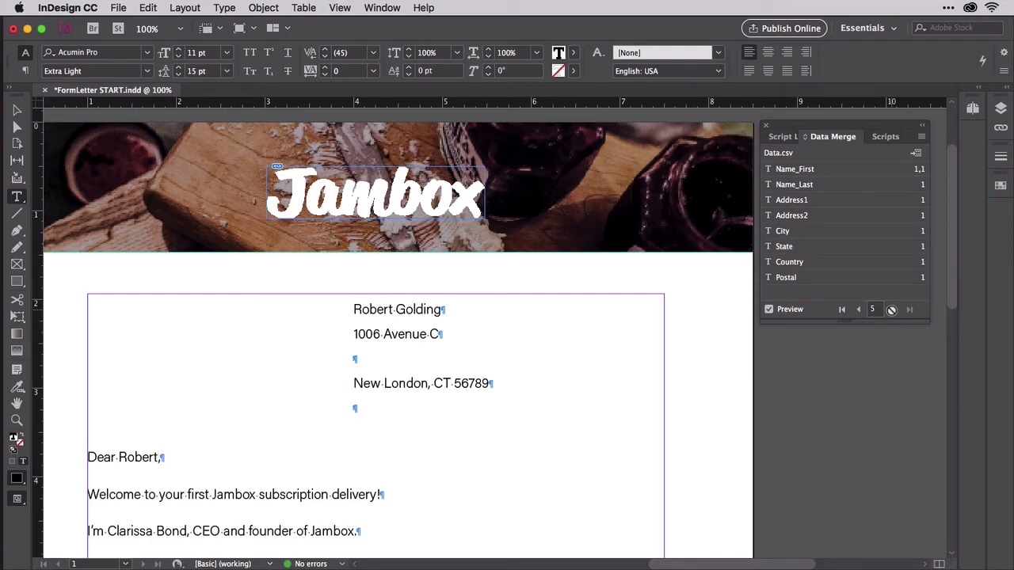
click(922, 136)
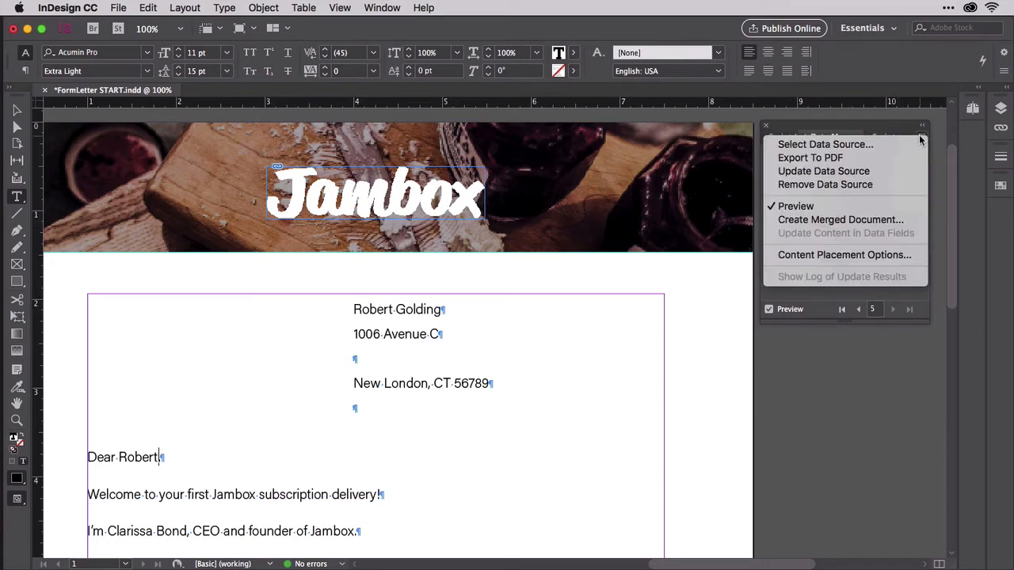
mouse_move(841, 218)
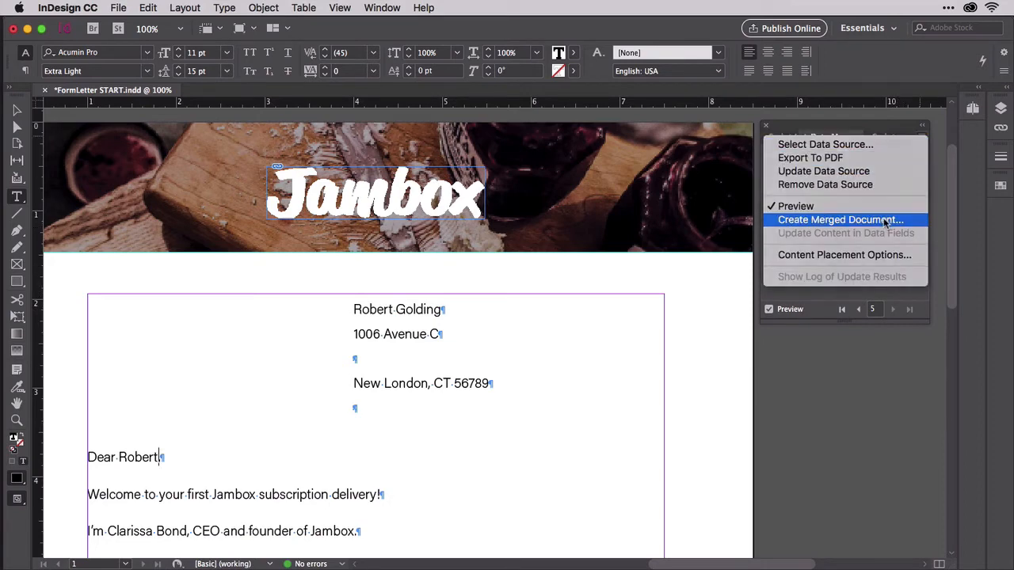
Create the merged document FormLetter START-1 with Remove Blank Lines for Empty Fields enabled.
click(840, 219)
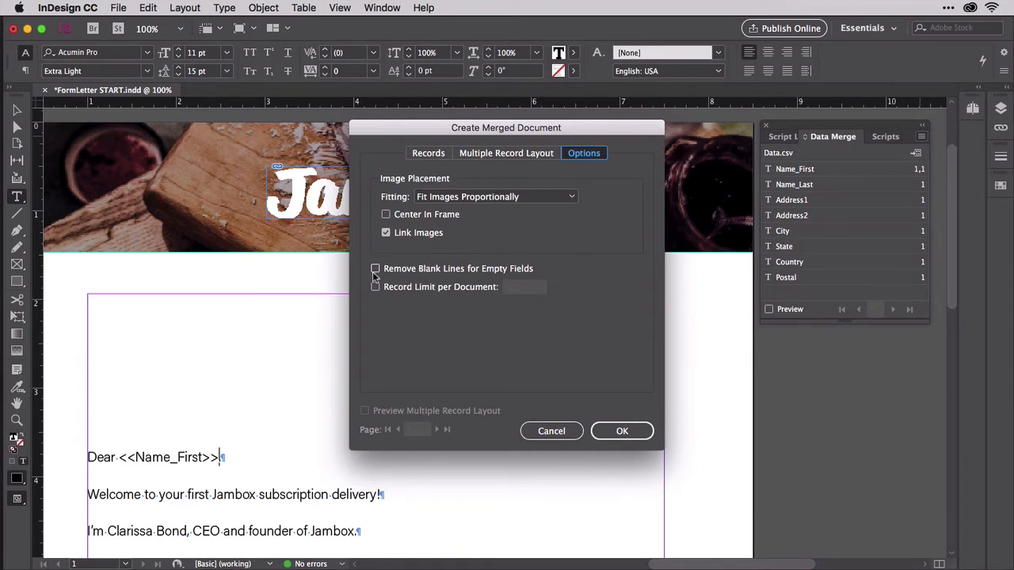
click(376, 269)
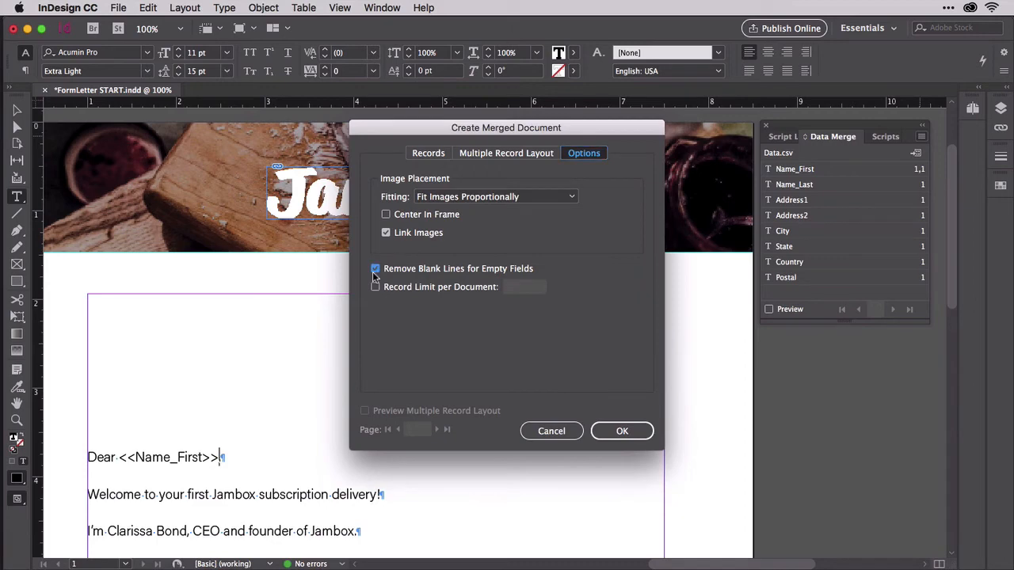
click(621, 431)
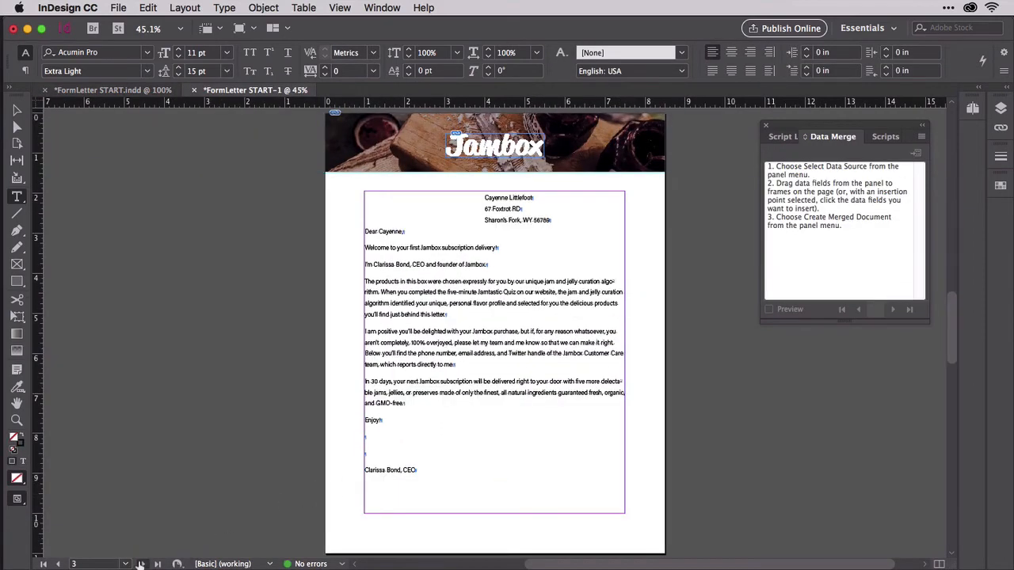
click(157, 564)
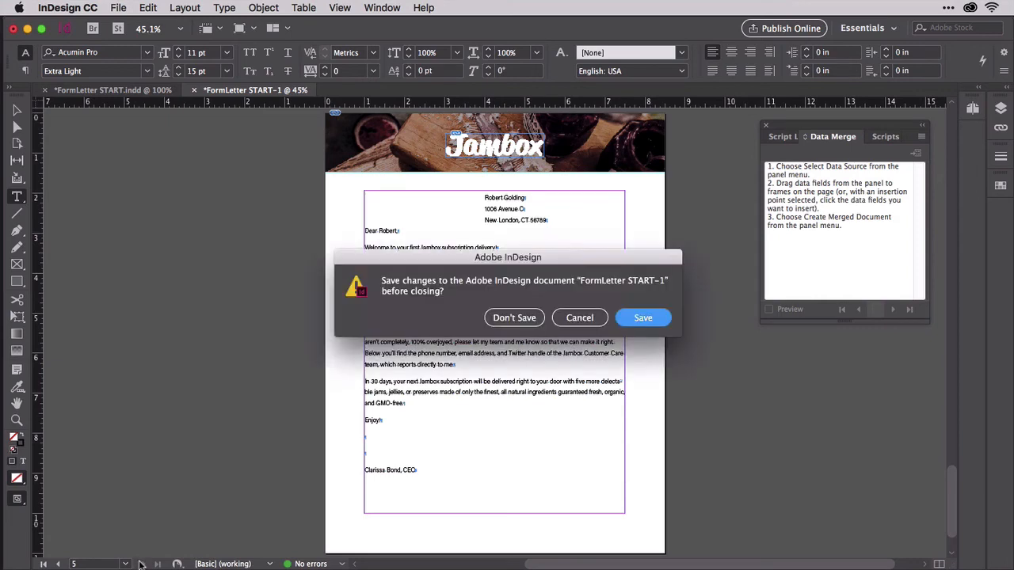
click(514, 317)
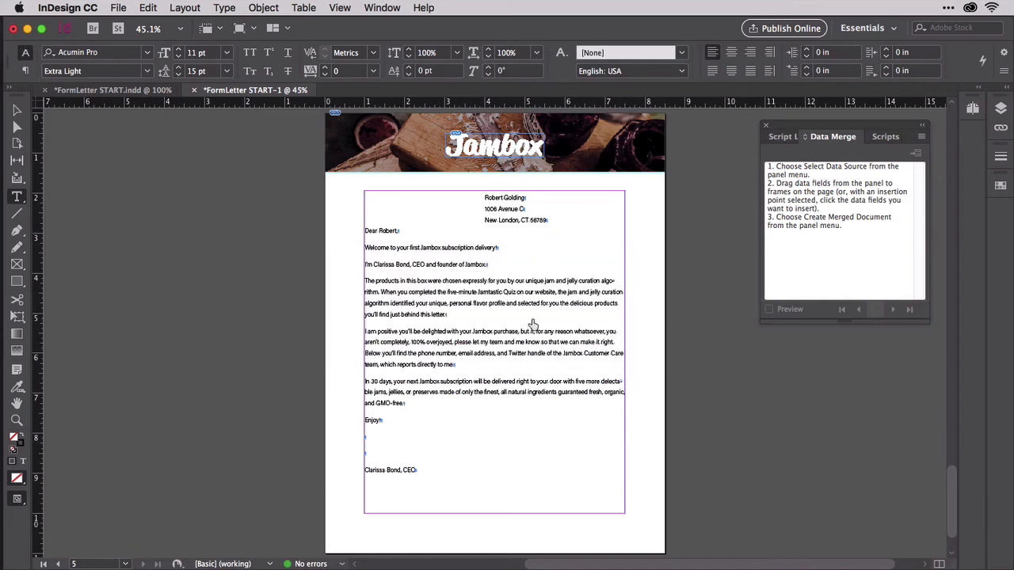